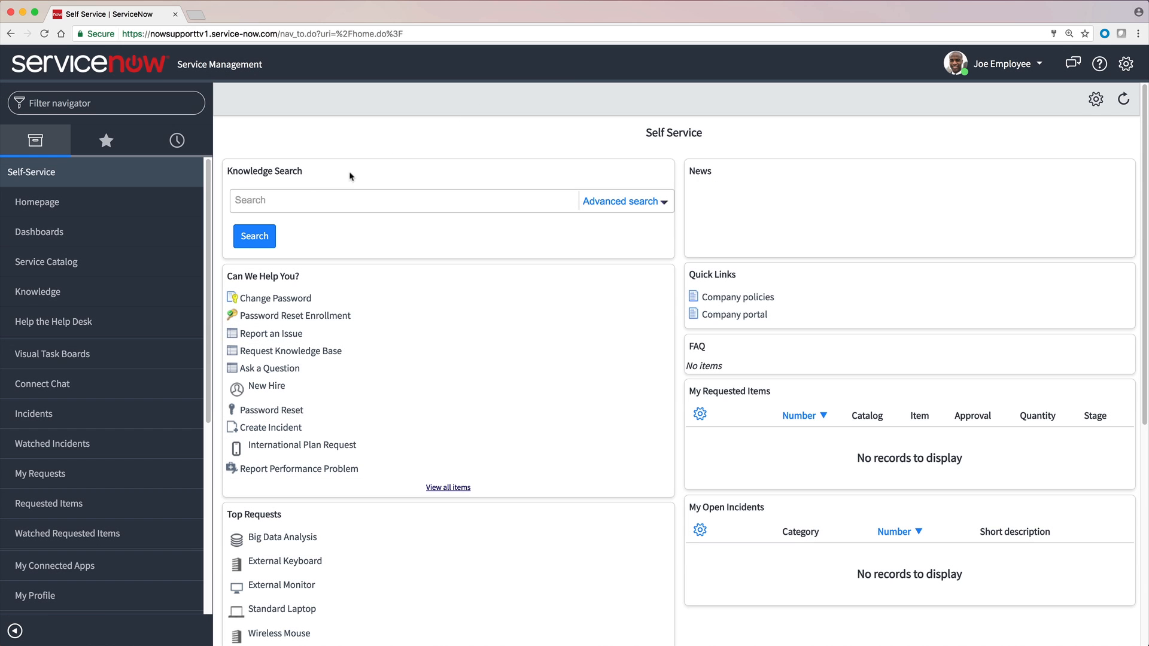
# Step: Navigate the Service Catalog's Can We Help You? category to the Report Performance Problem form
pyautogui.click(47, 262)
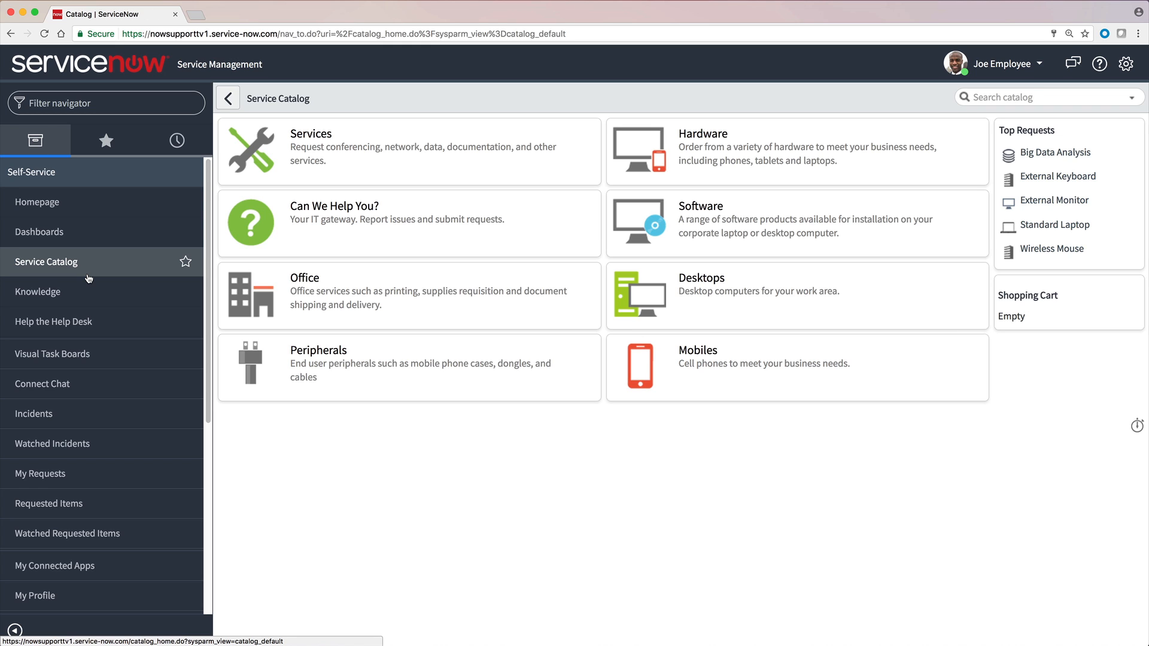
pyautogui.click(333, 206)
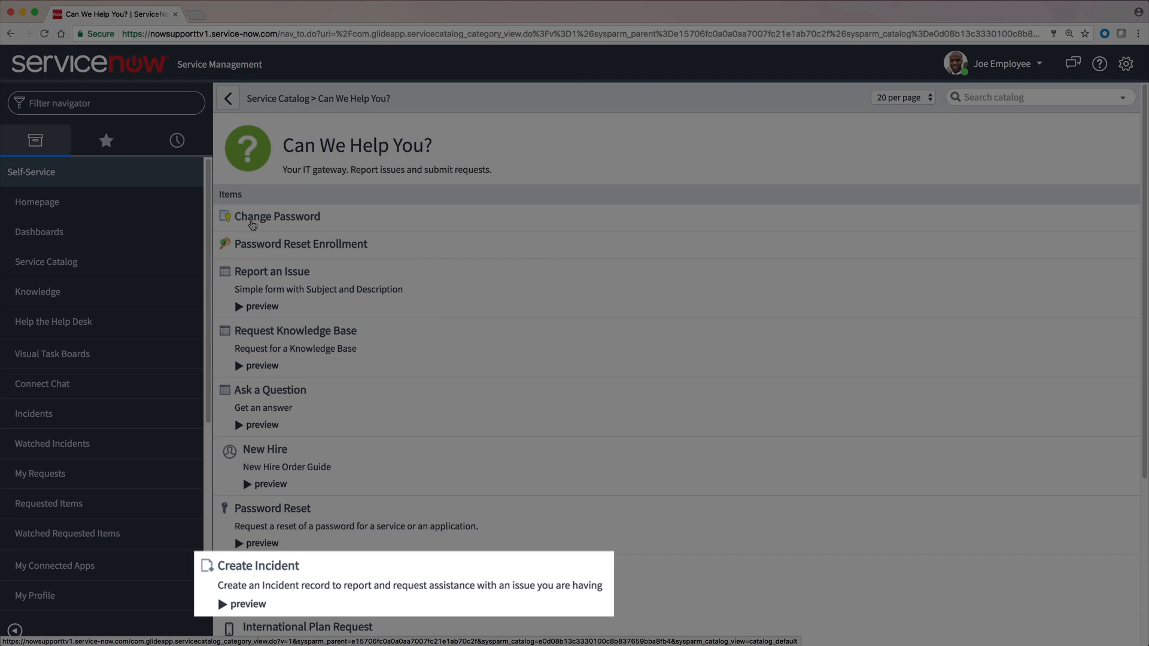
pyautogui.scroll(-3)
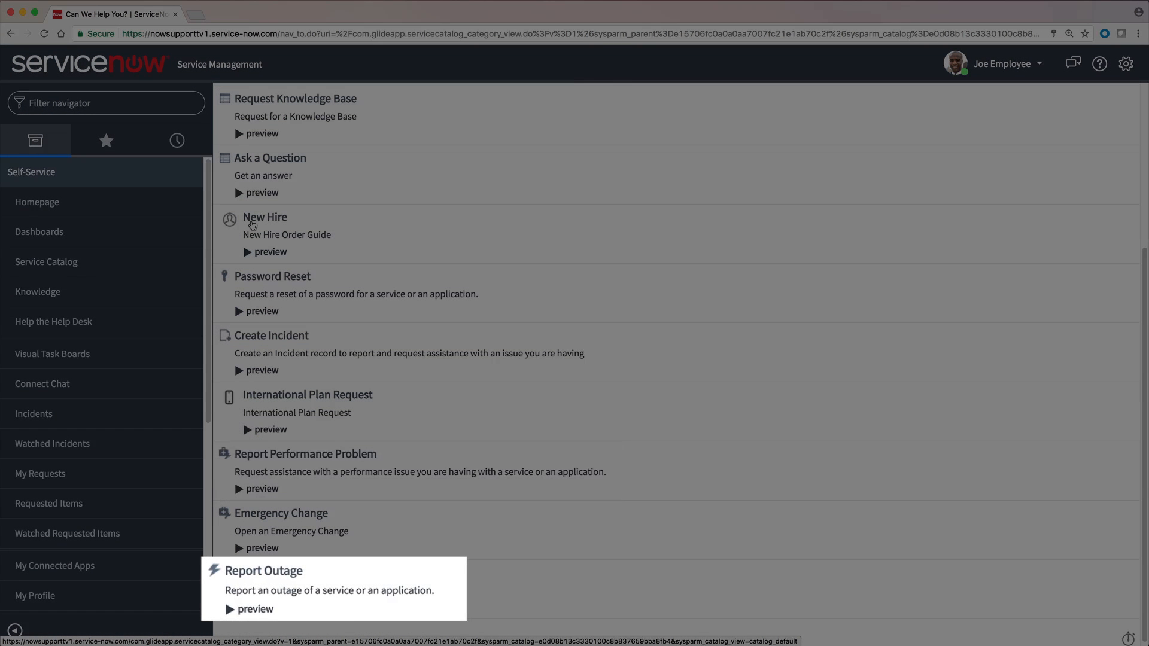
pyautogui.click(272, 275)
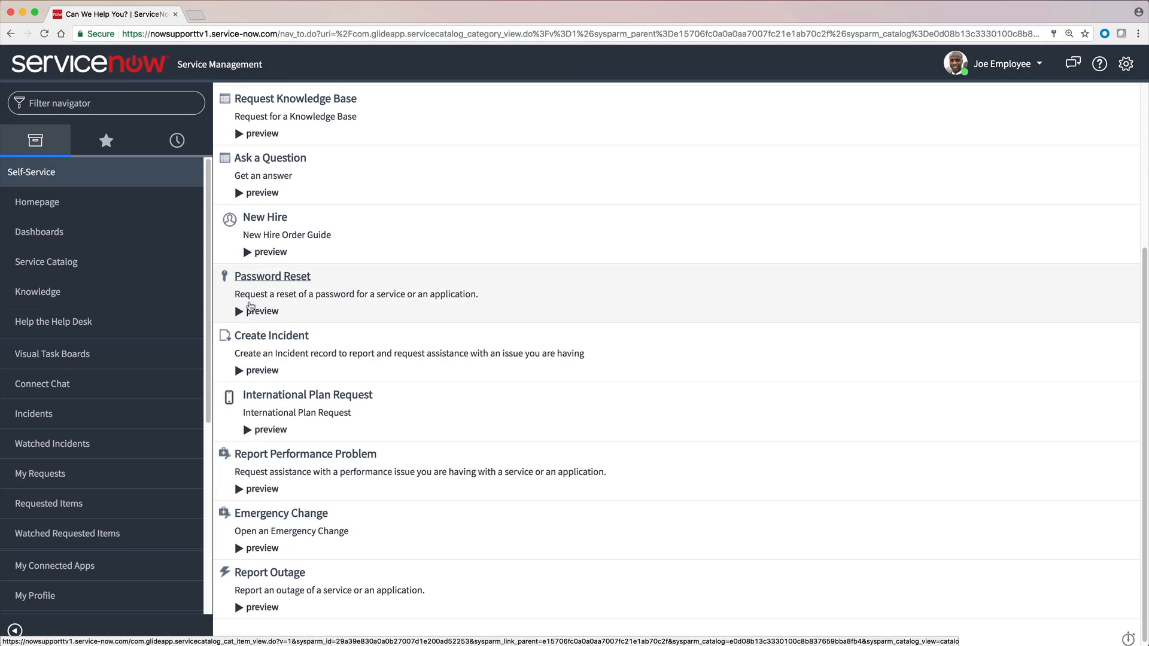
pyautogui.click(261, 488)
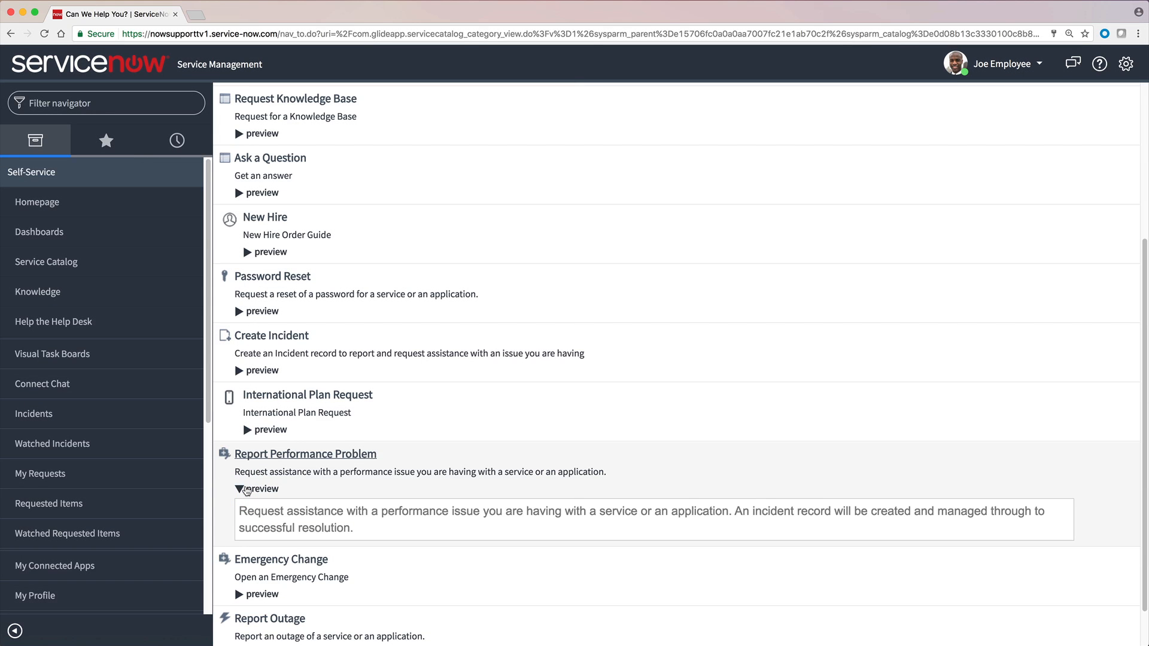
pyautogui.click(305, 452)
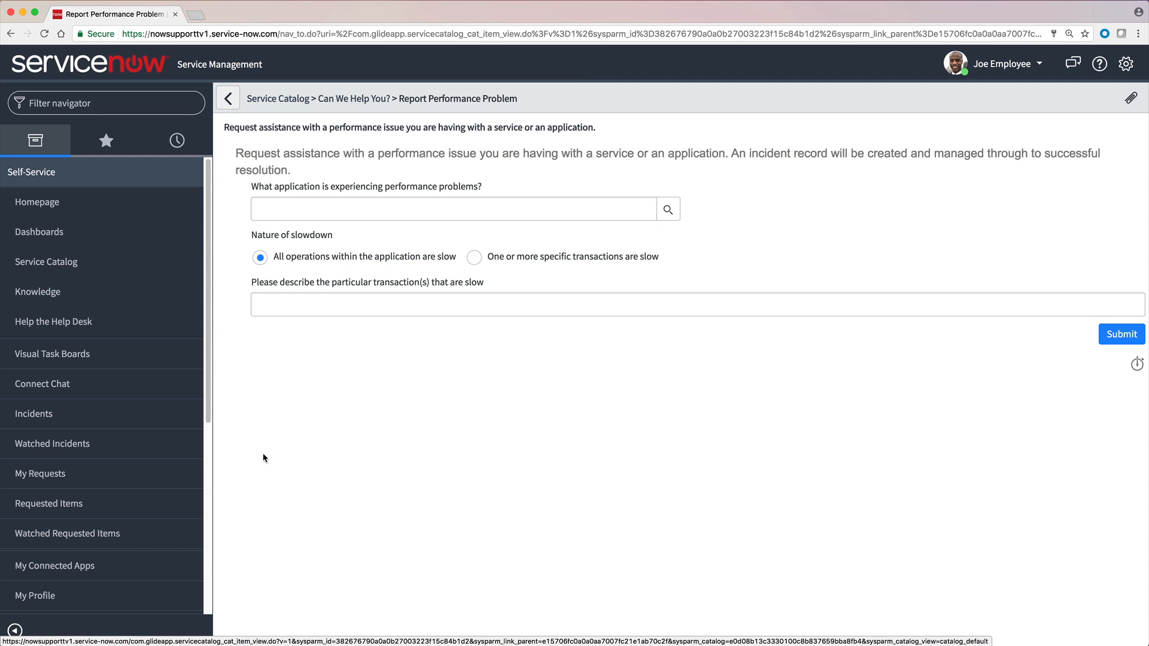
# Step: Submit an Email performance report for slow specific transactions citing the 'user's mailbox is unavailable' error, then return home
pyautogui.click(666, 208)
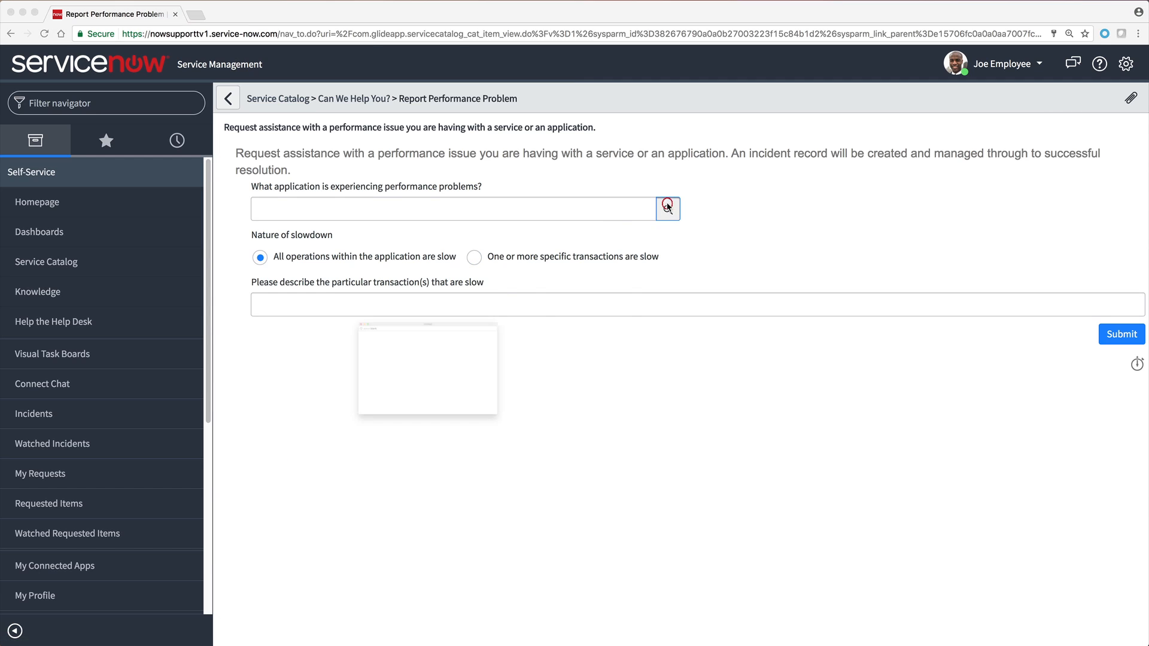
pyautogui.click(667, 208)
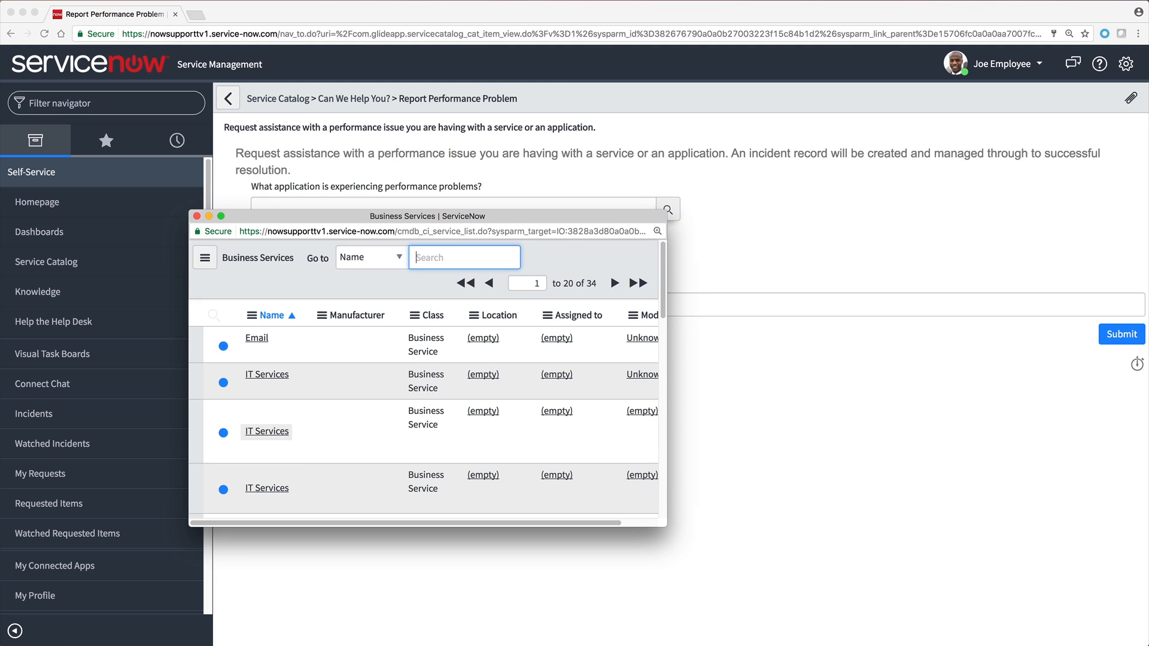
pyautogui.click(256, 338)
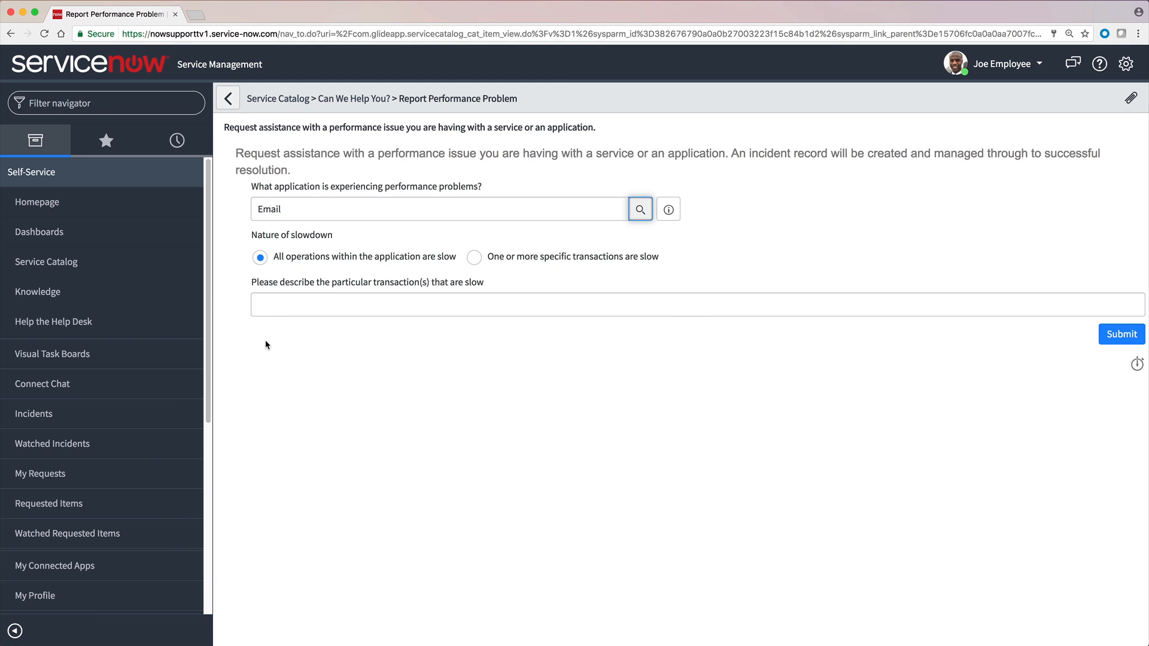
pyautogui.click(474, 256)
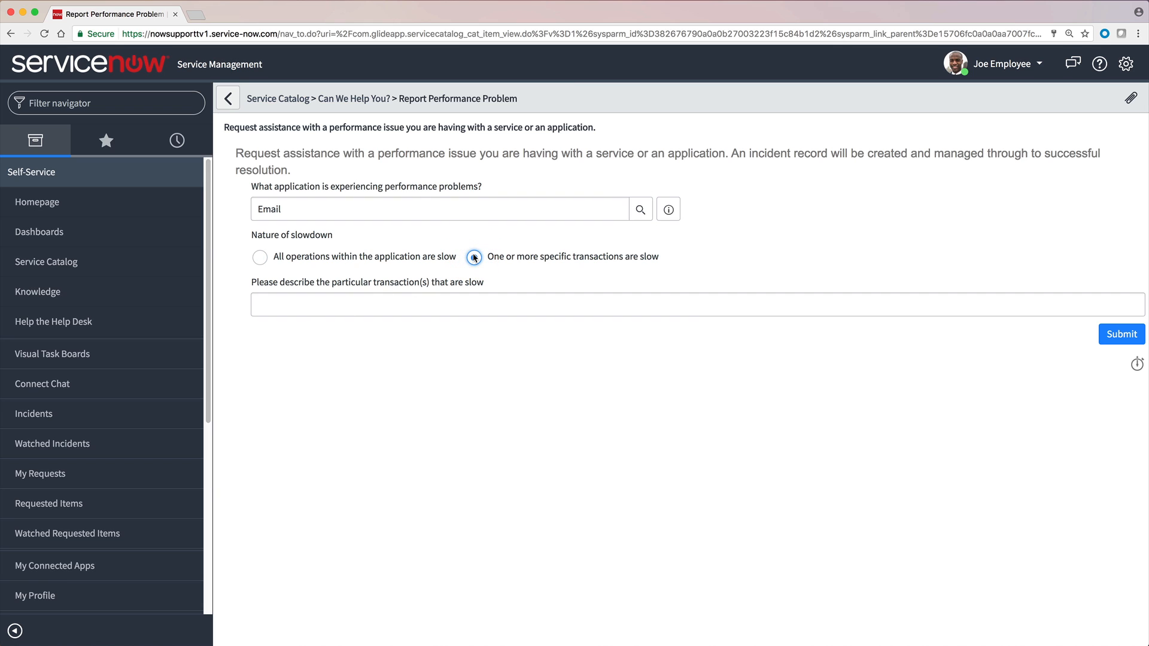
pyautogui.write('I know it\'s a correct email address, but I get a "user\'s mailbox is unavailable" error message.')
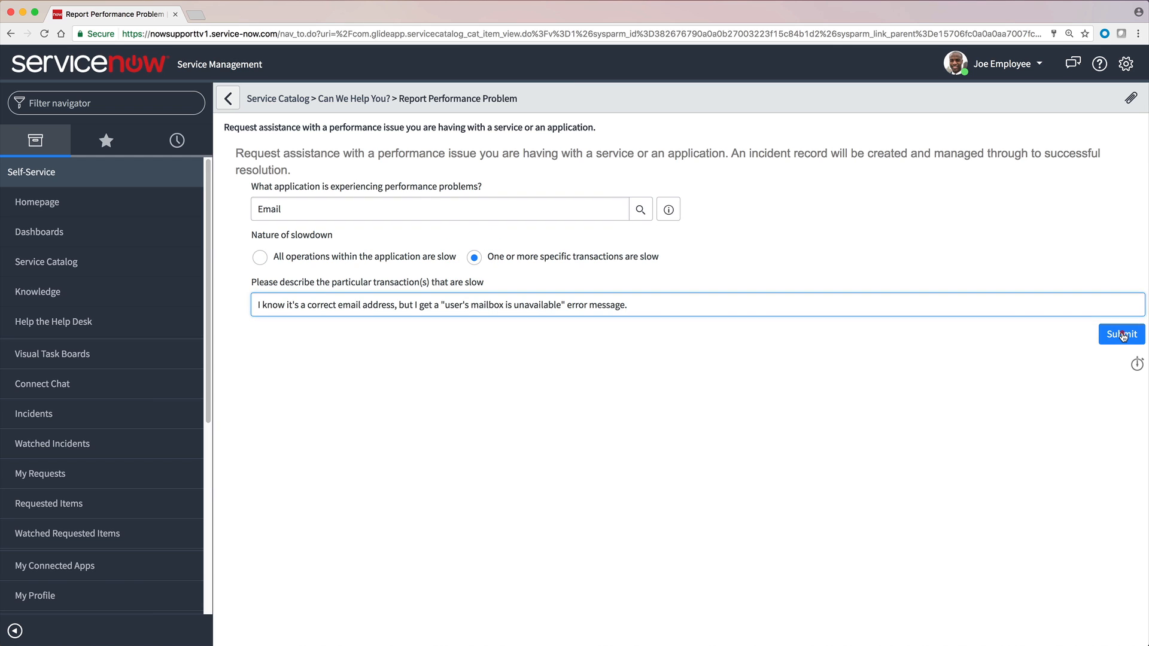
pyautogui.click(1120, 334)
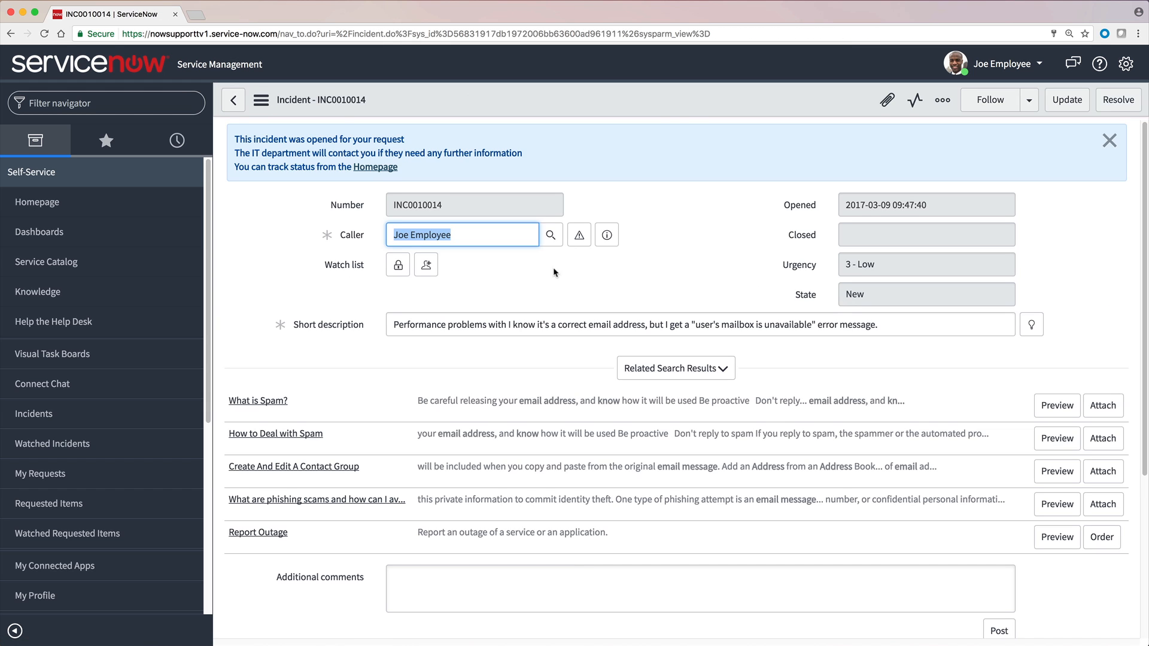
pyautogui.click(37, 201)
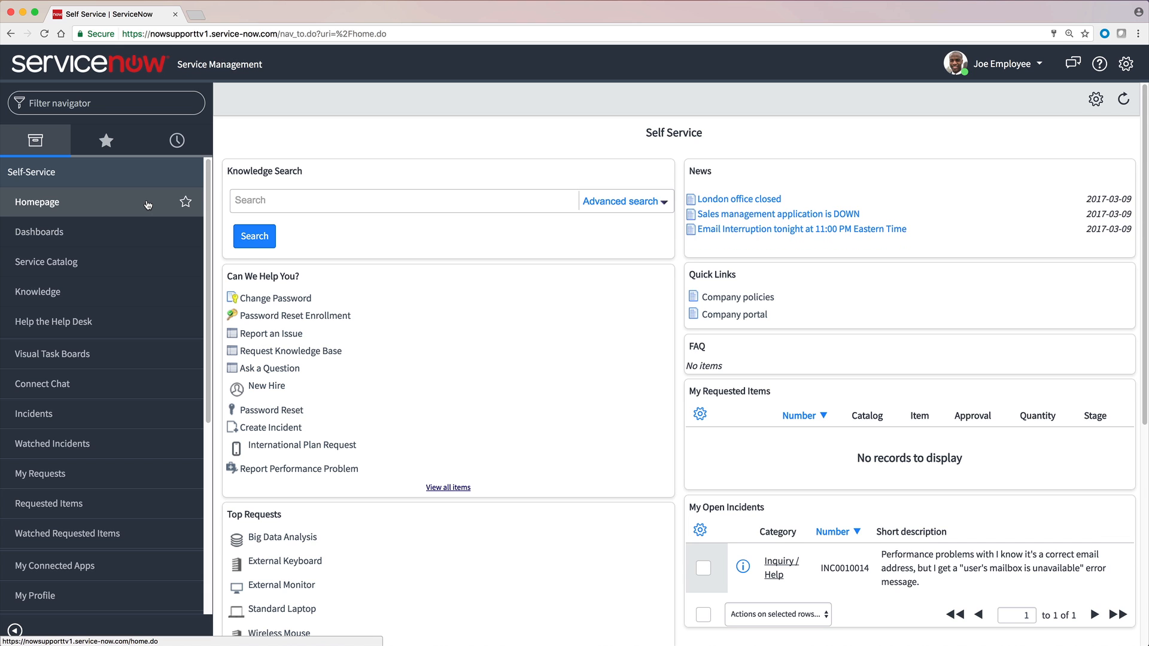
# Step: Submit an issue noting the fax log shows no fax has ever been sent successfully from this printer
pyautogui.click(272, 334)
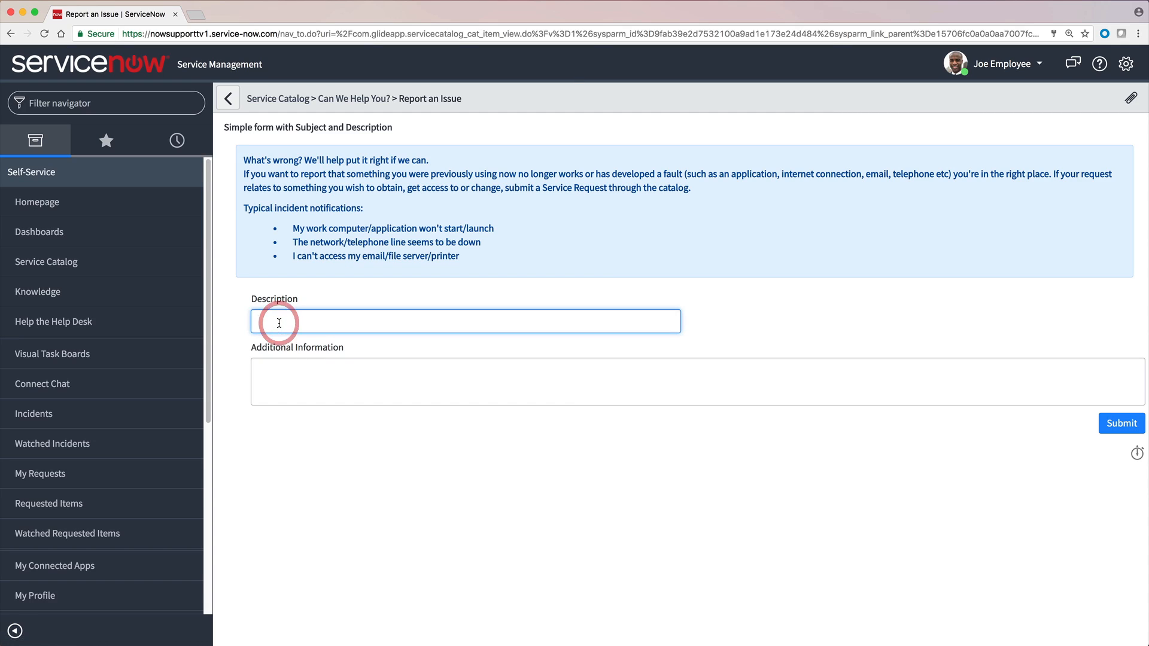
pyautogui.write('From the fax log, it looks like no fax has ever been sent succes')
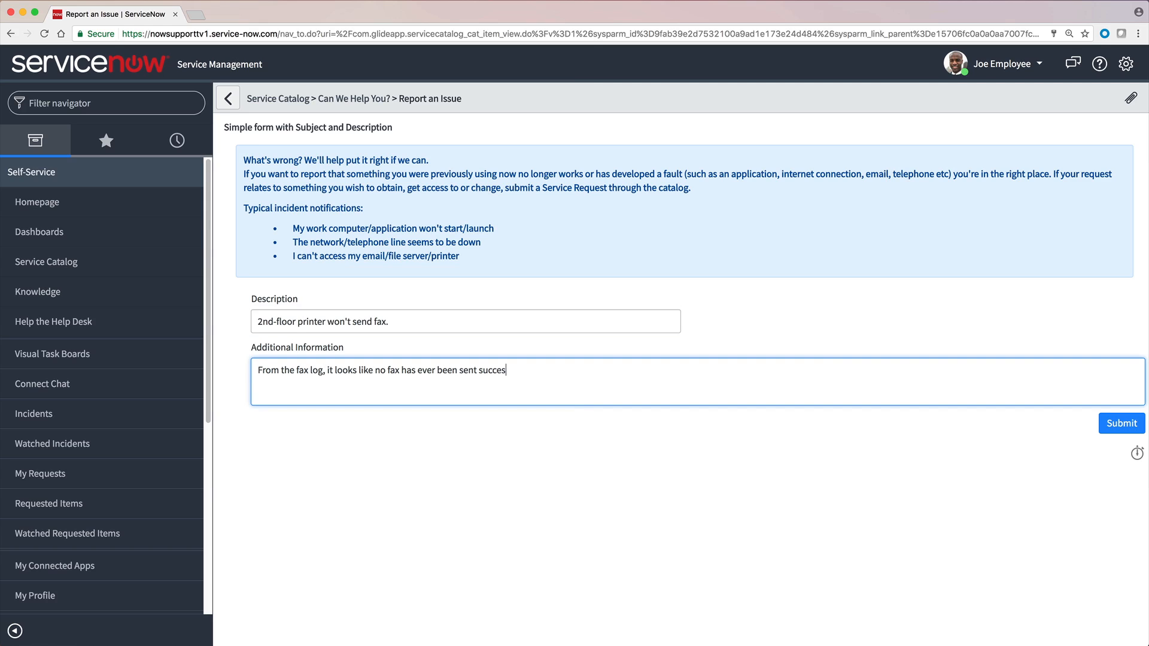
pyautogui.write('sfully from this printer.')
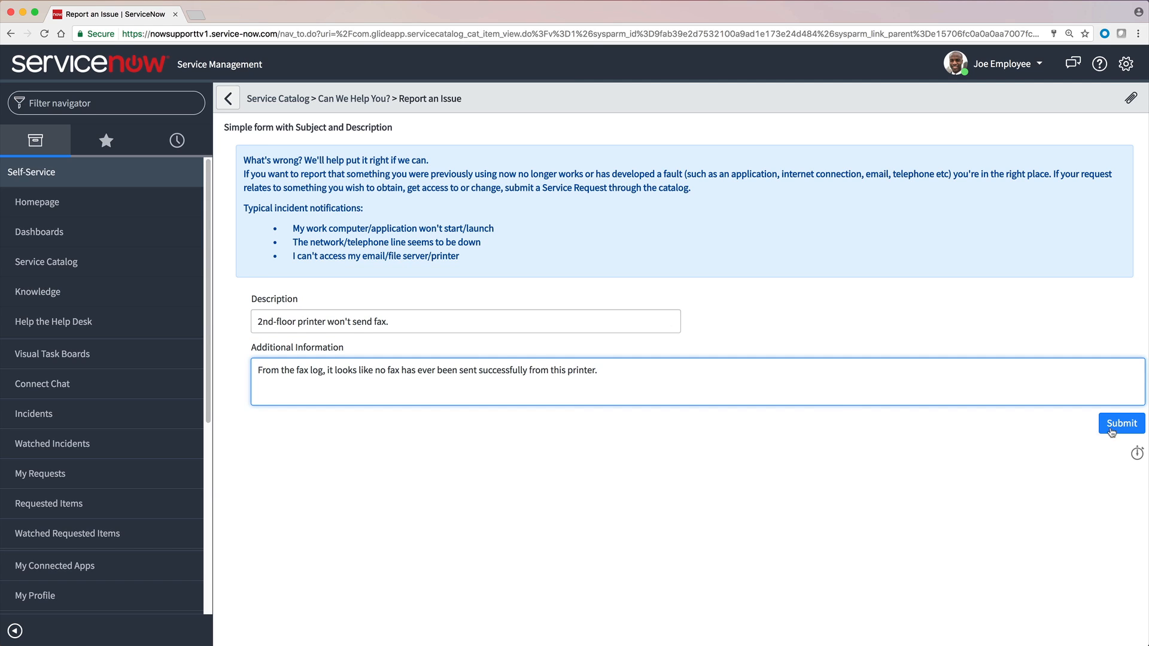
pyautogui.click(1121, 422)
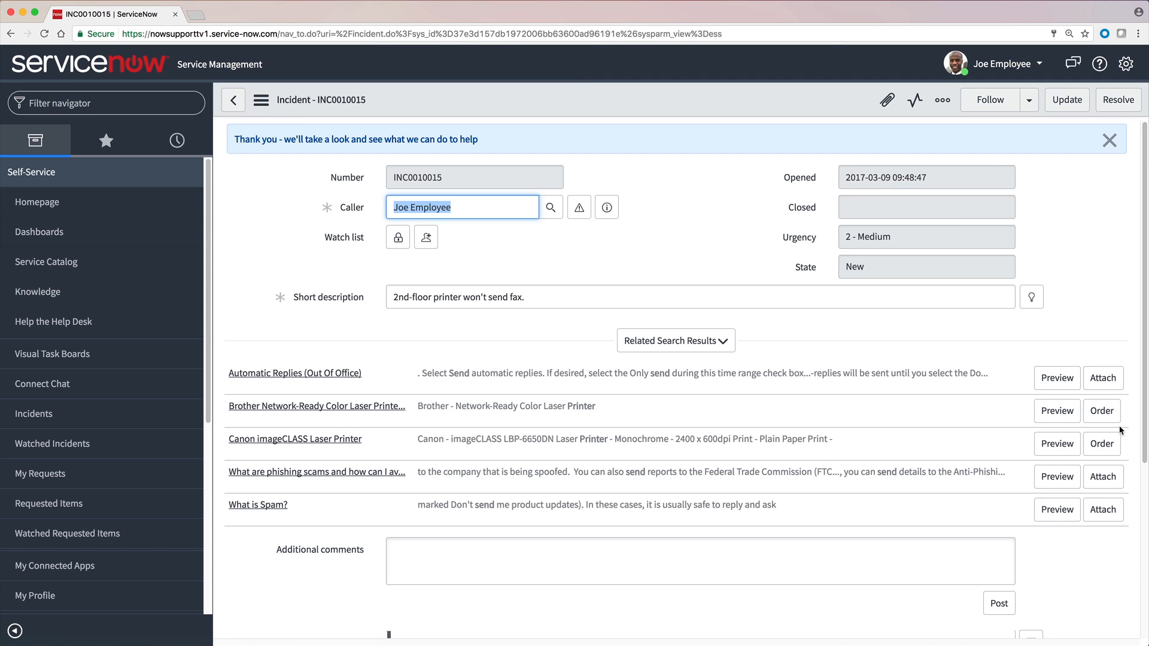
pyautogui.moveTo(304, 122)
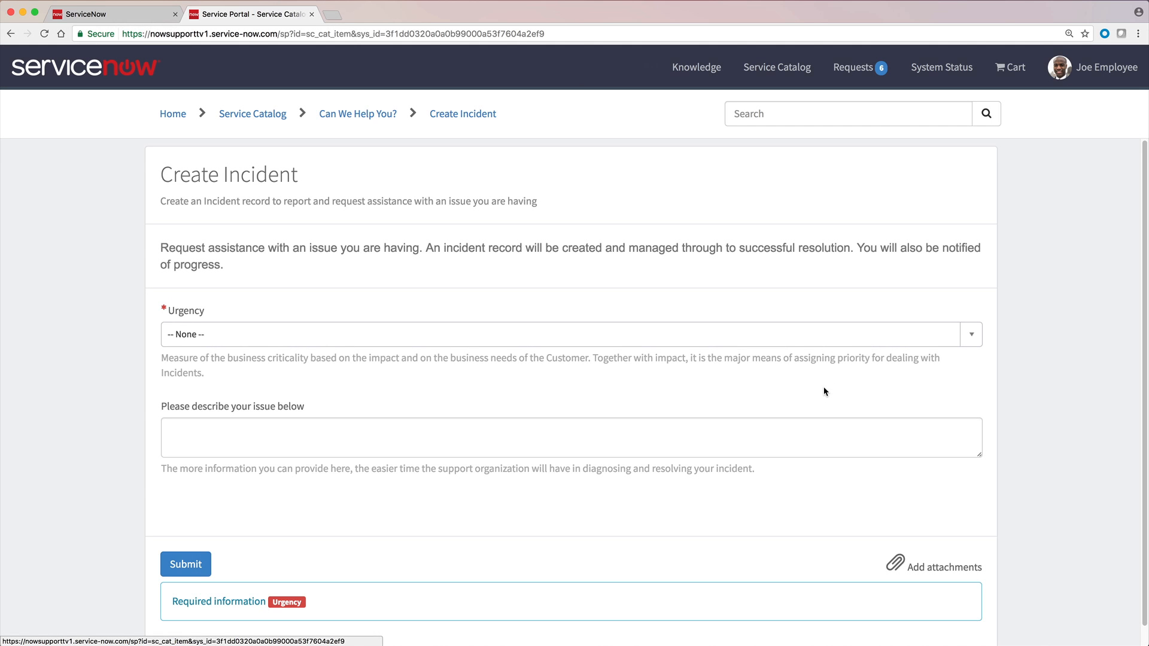
# Step: Submit a 3 - Low urgency incident 'My office chair broke. See attached photo' with the Broken Chair photo attached
pyautogui.click(572, 334)
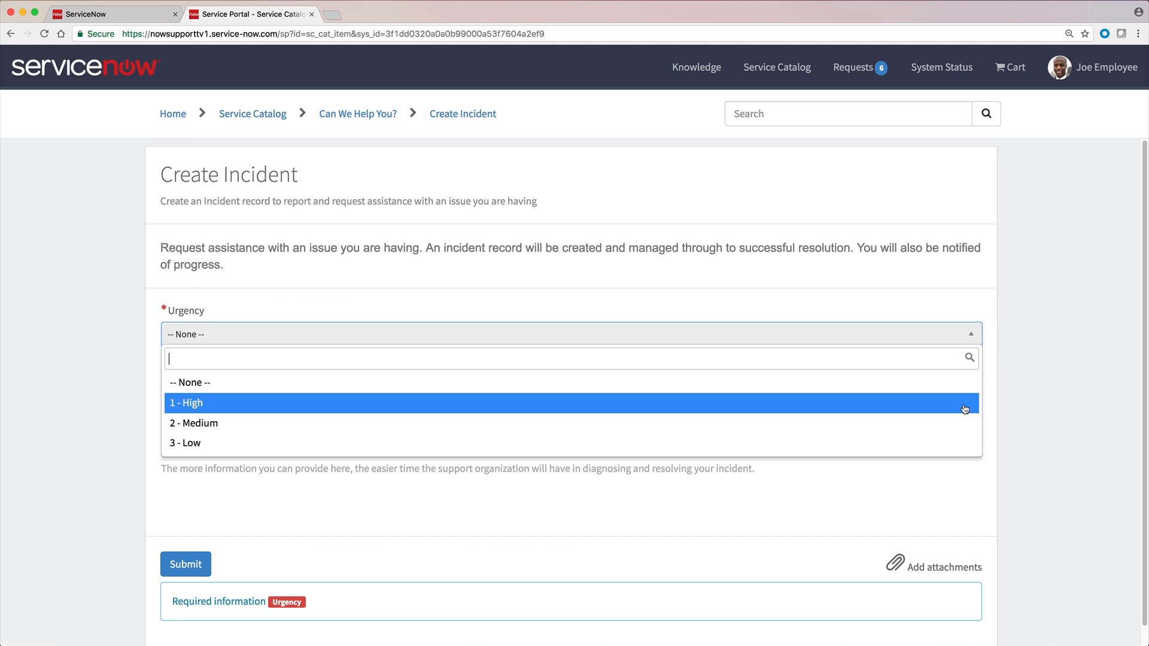
pyautogui.click(184, 442)
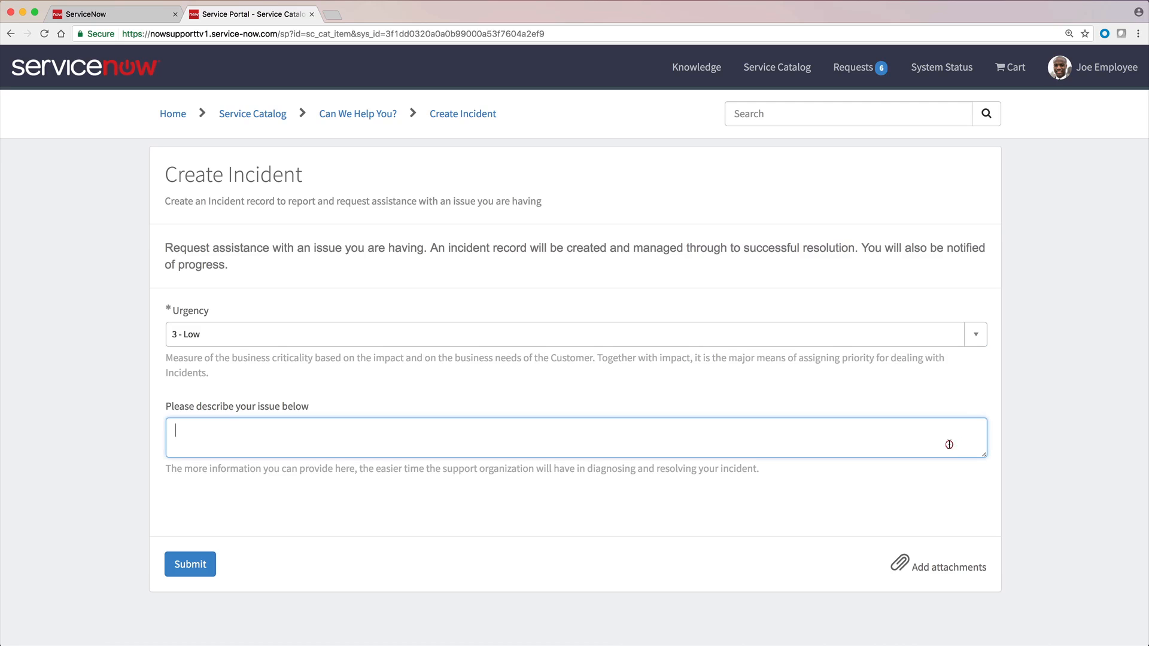
pyautogui.write('My office chair broke. See attached photo')
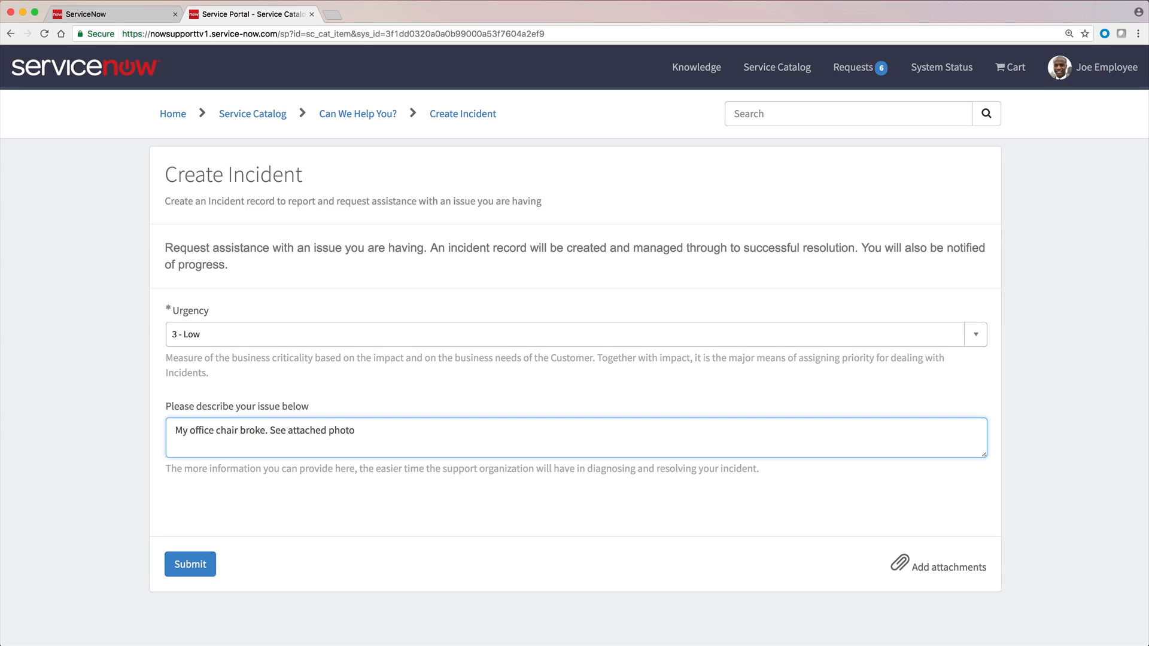
pyautogui.click(945, 566)
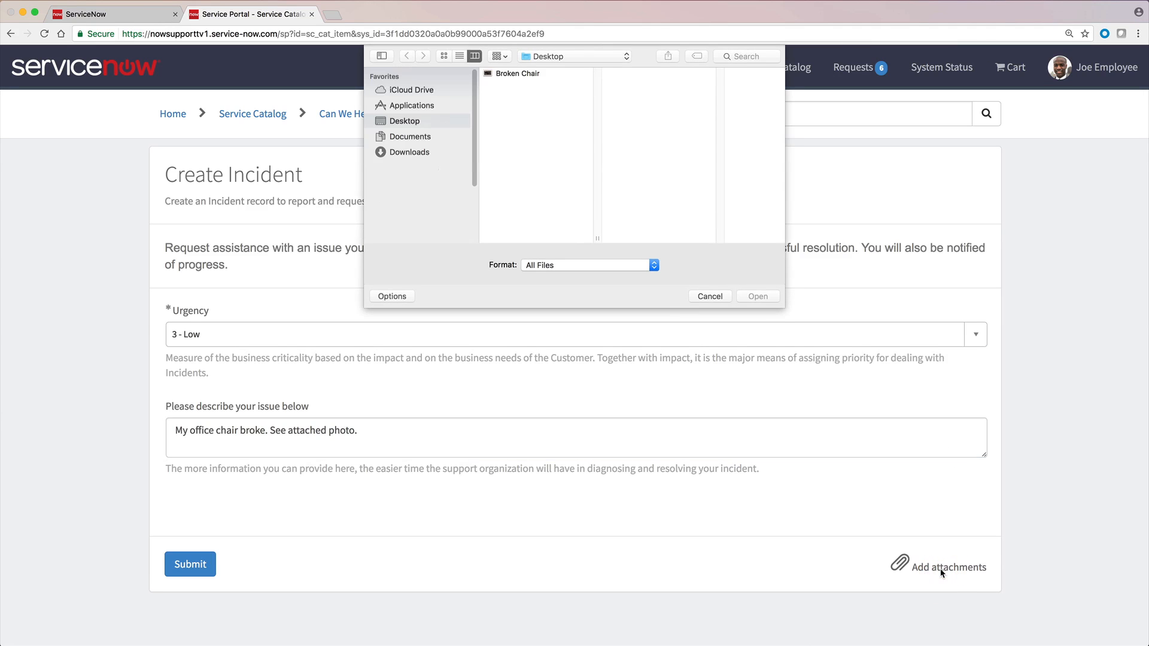
pyautogui.click(518, 73)
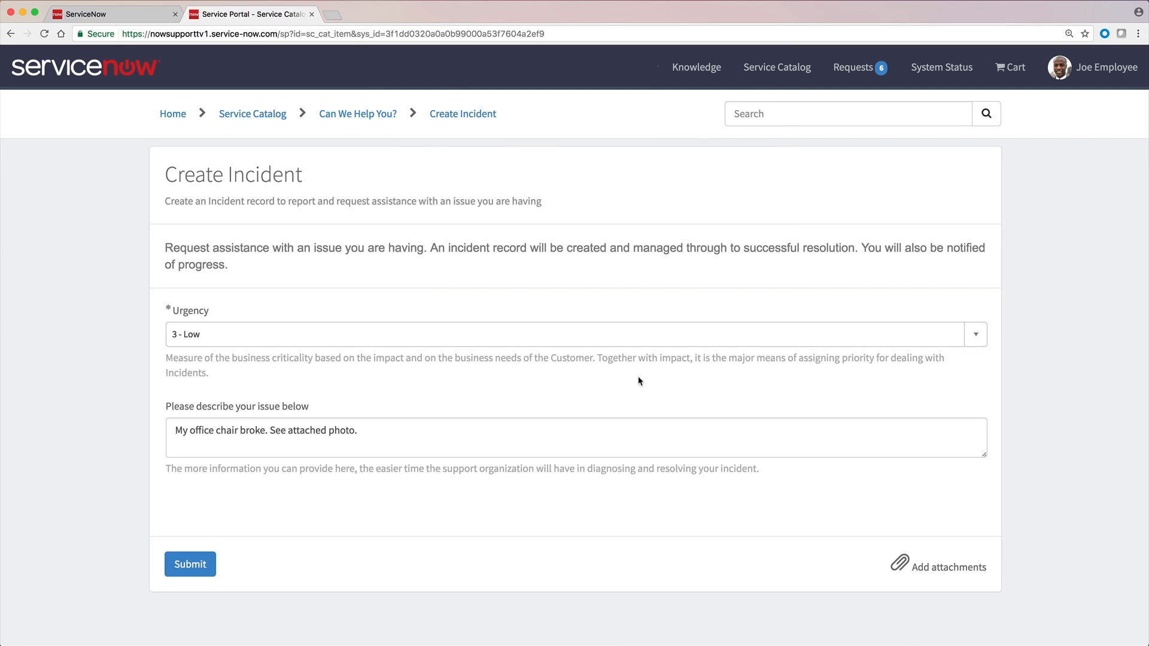
pyautogui.click(189, 564)
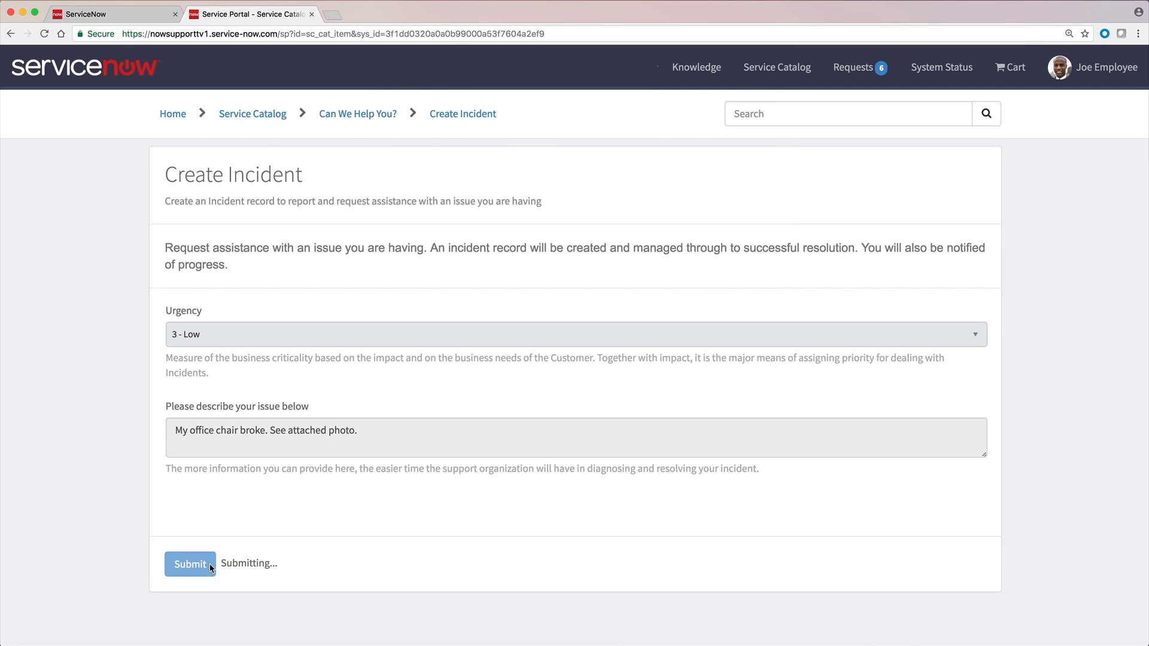
pyautogui.click(190, 564)
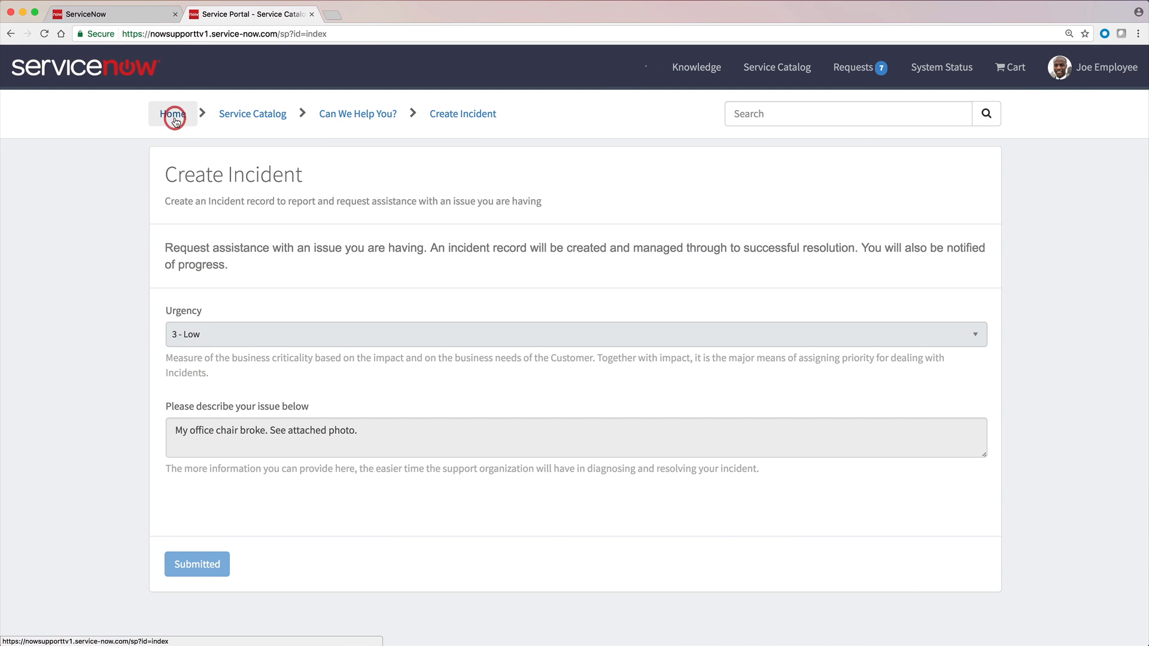
# Step: Post 'I never liked this chair in the first place. Can I get a different one?' on the chair incident
pyautogui.click(171, 113)
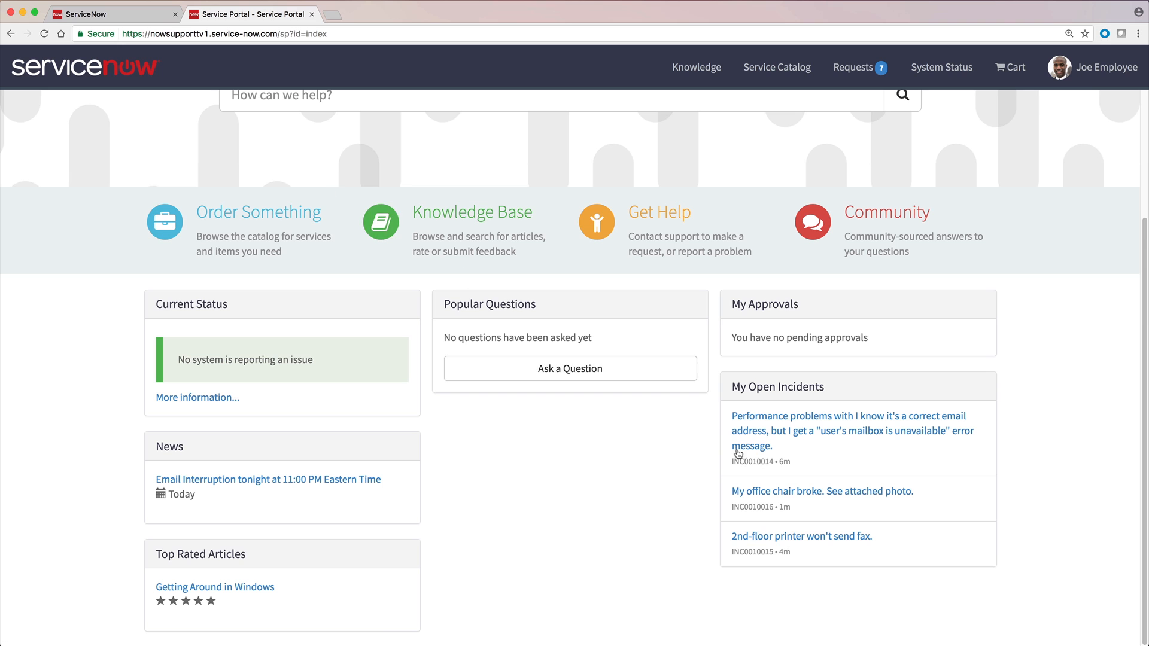
pyautogui.click(821, 490)
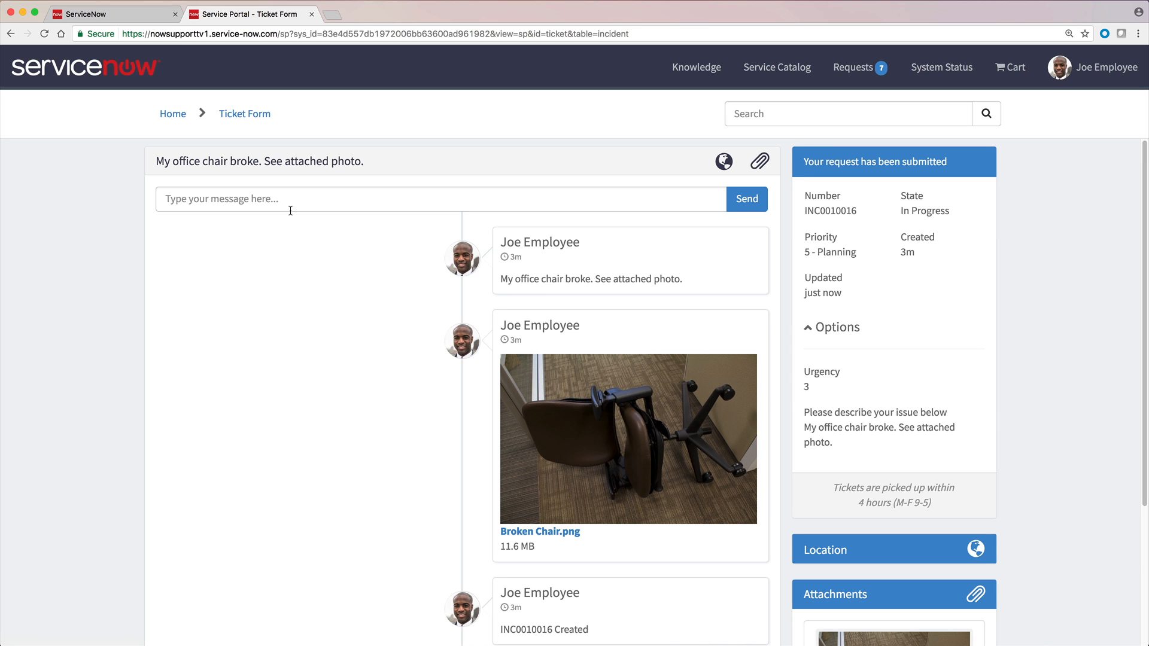
pyautogui.write('I never liked this chair in the first place. Can I get a different one?')
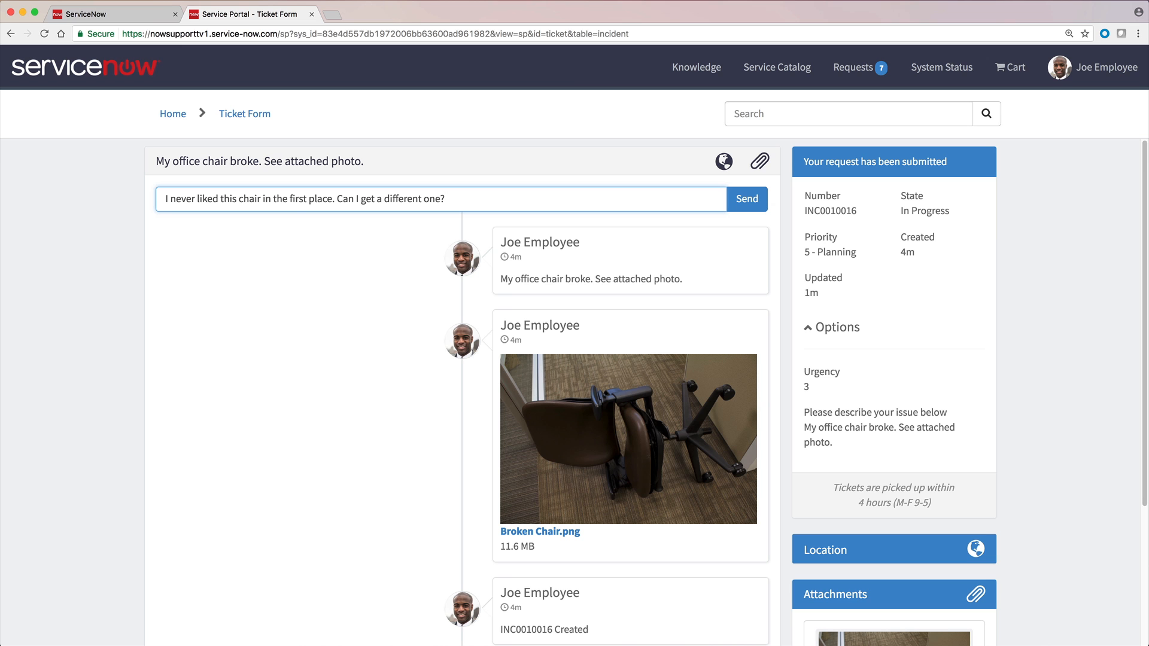
pyautogui.click(746, 199)
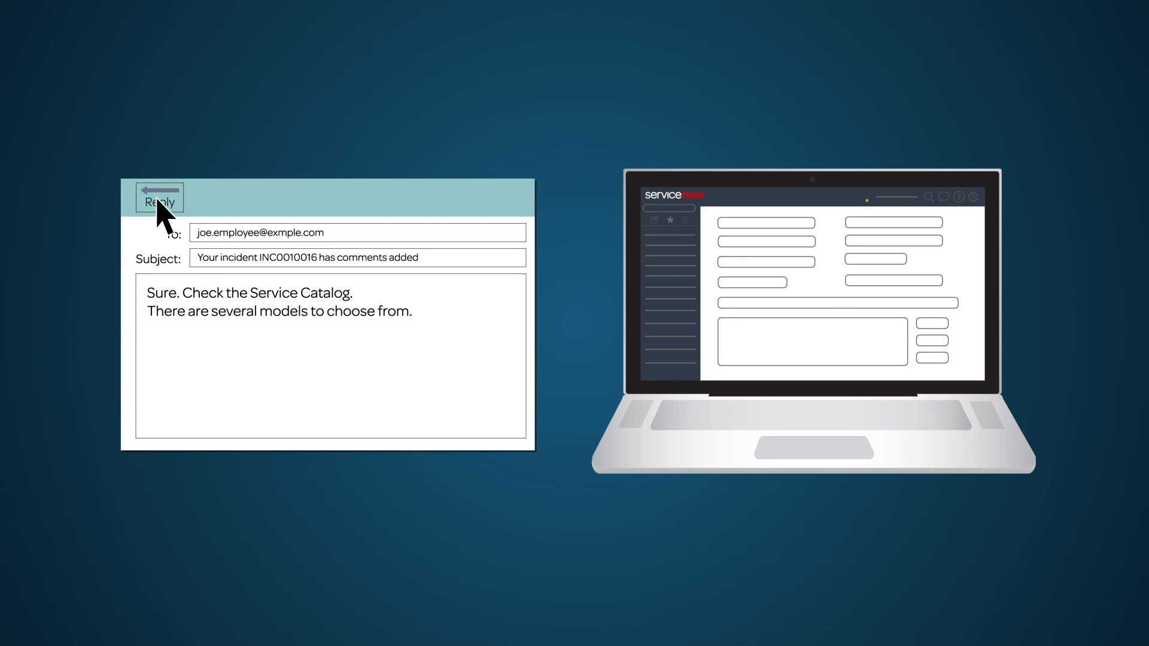
pyautogui.click(157, 197)
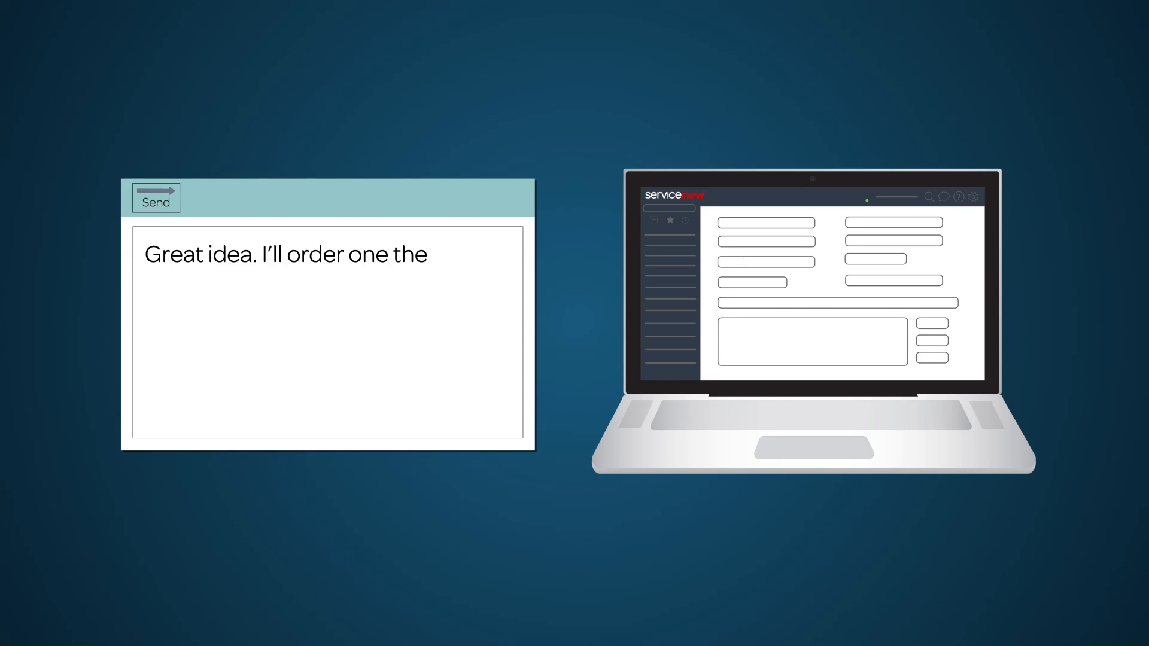
pyautogui.click(156, 197)
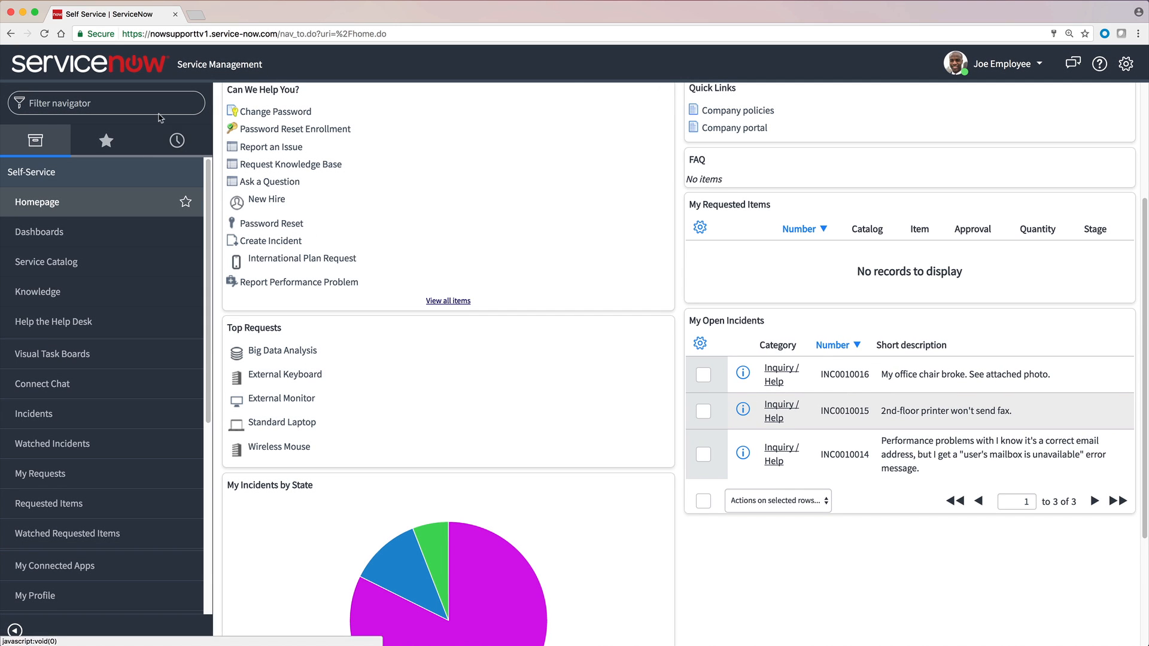
# Step: Filter the navigator for 'incidents' to reach the INC0010016 record
pyautogui.write('incidents')
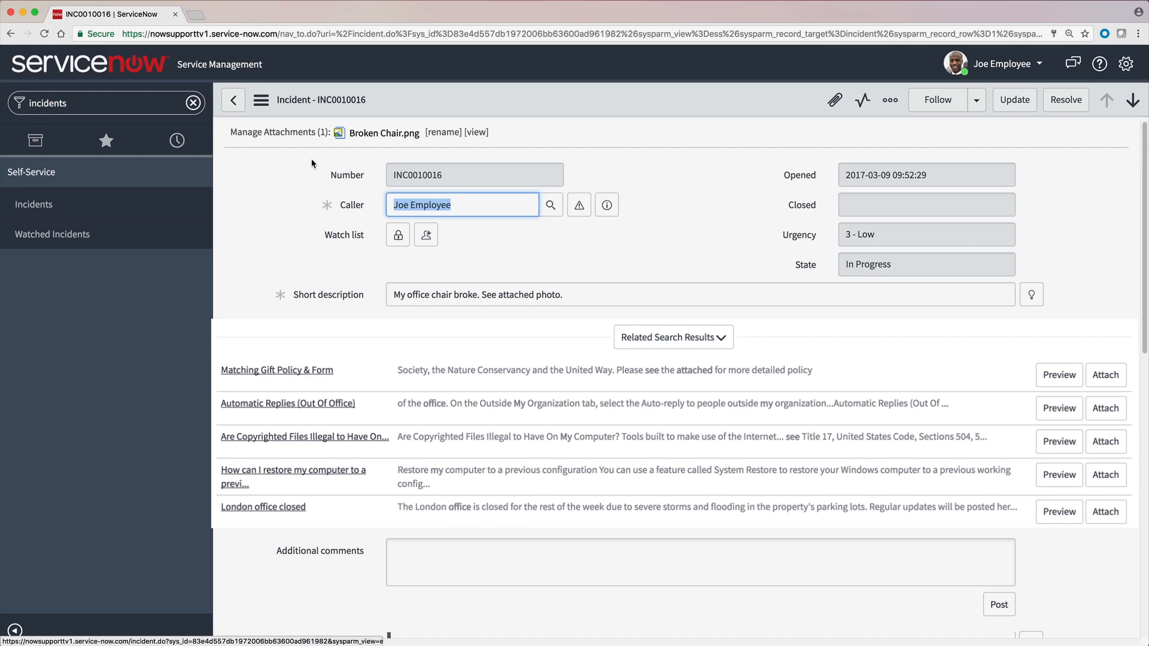
# Step: Review the activity, reload INC0010016 in Resolved state and close the incident
pyautogui.scroll(-3)
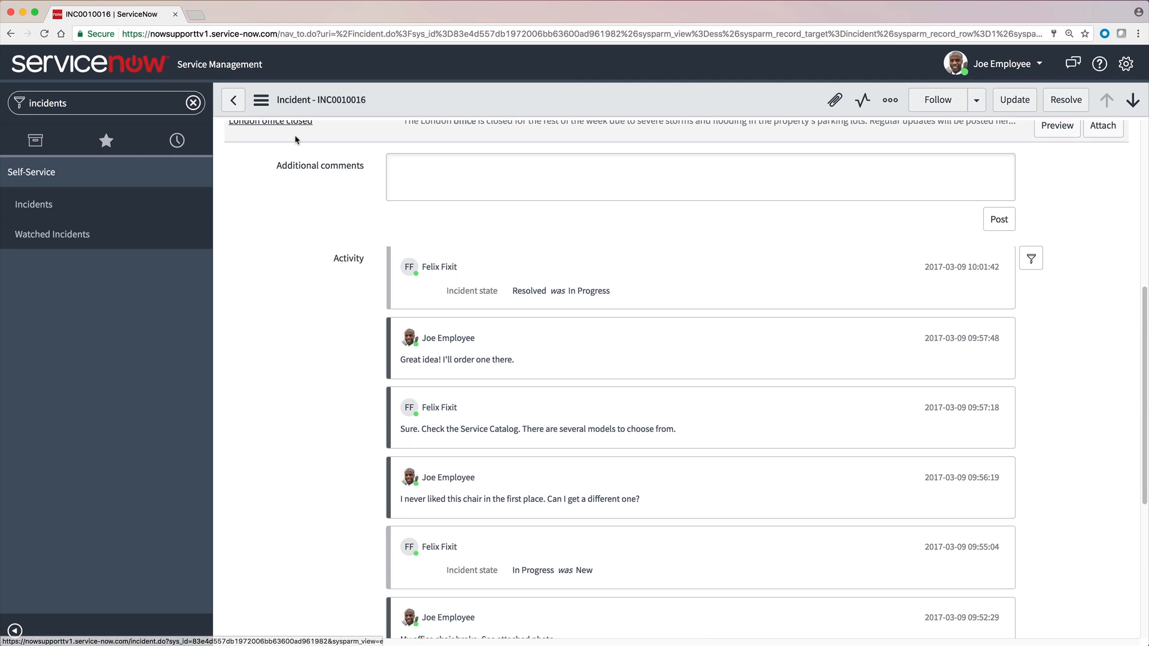
pyautogui.click(261, 99)
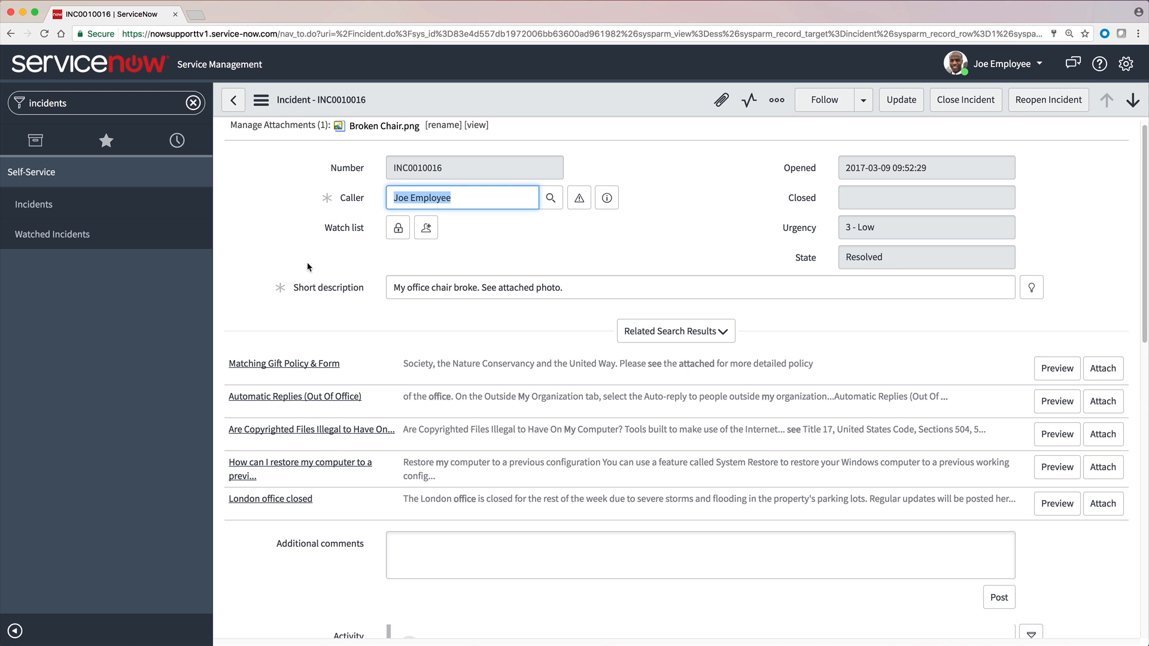
pyautogui.click(964, 99)
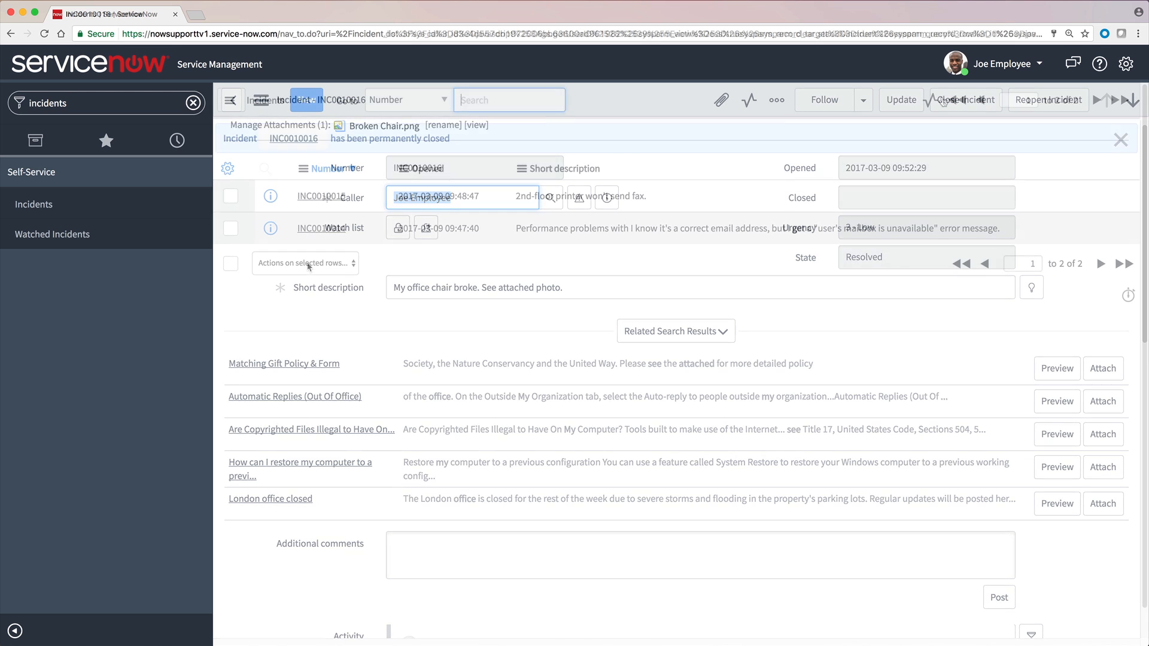